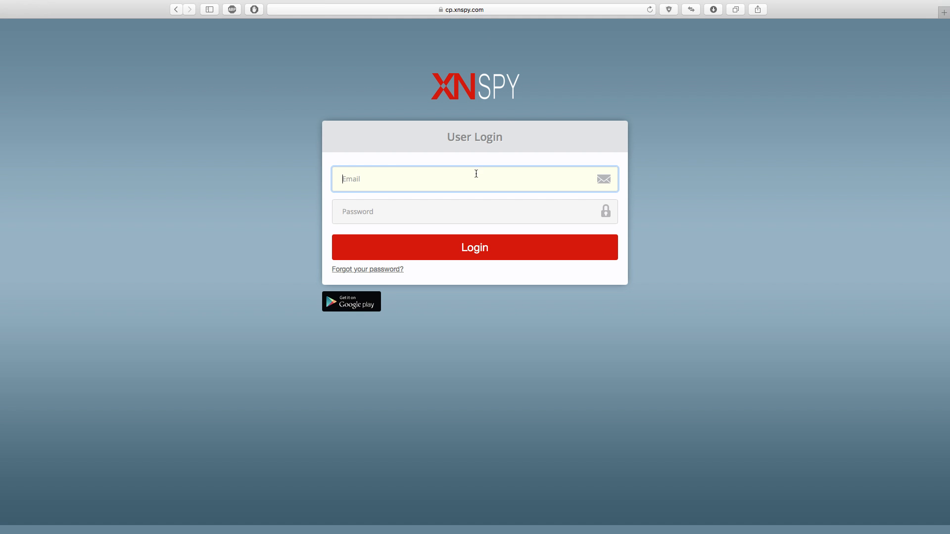
Log in with the tester123@ account email to reach the device dashboard
type("tester123@")
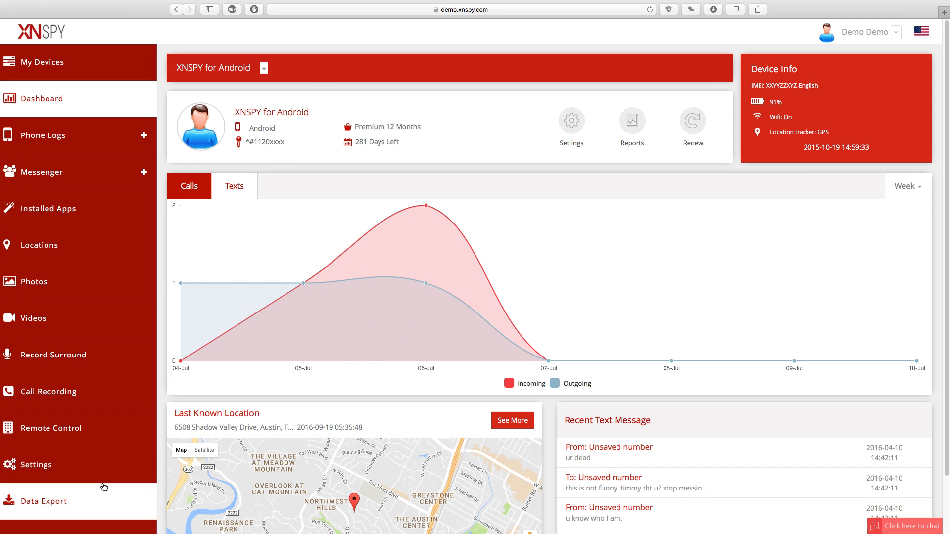
Go from the sidebar Settings to the remote control settings and choose the watchlist words option
left_click(51, 427)
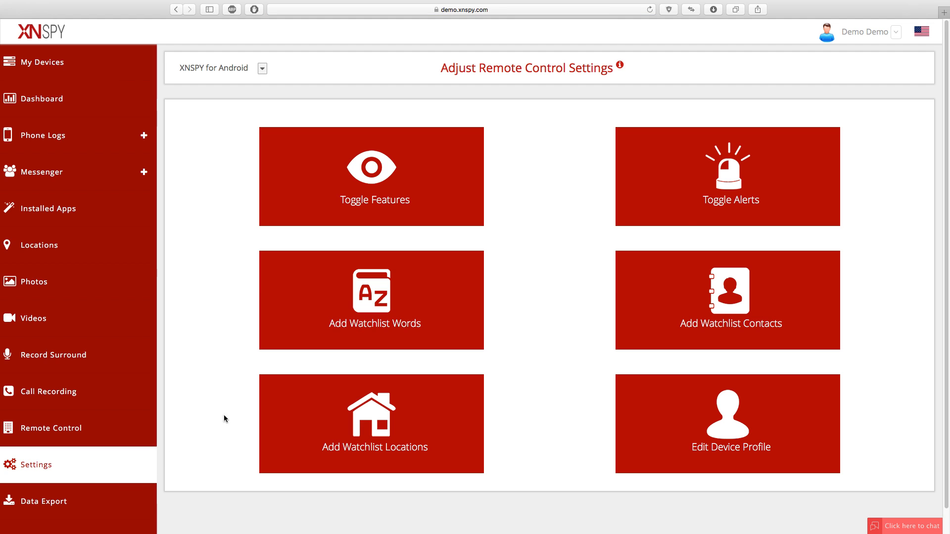
left_click(727, 177)
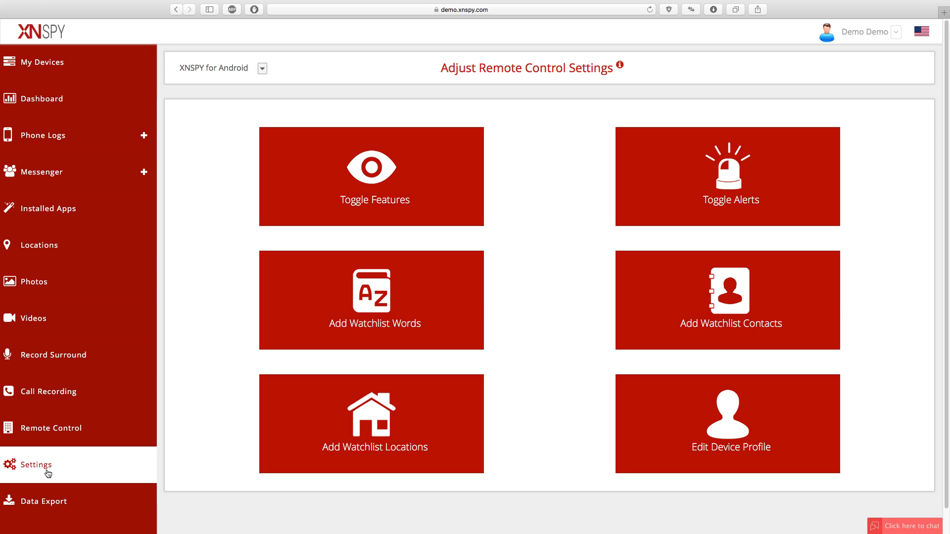
mouse_move(236, 441)
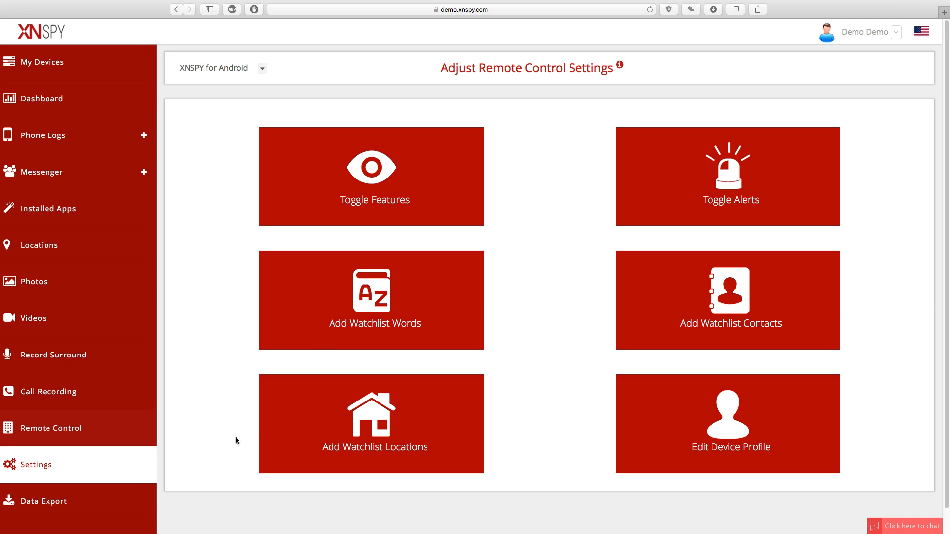
left_click(371, 299)
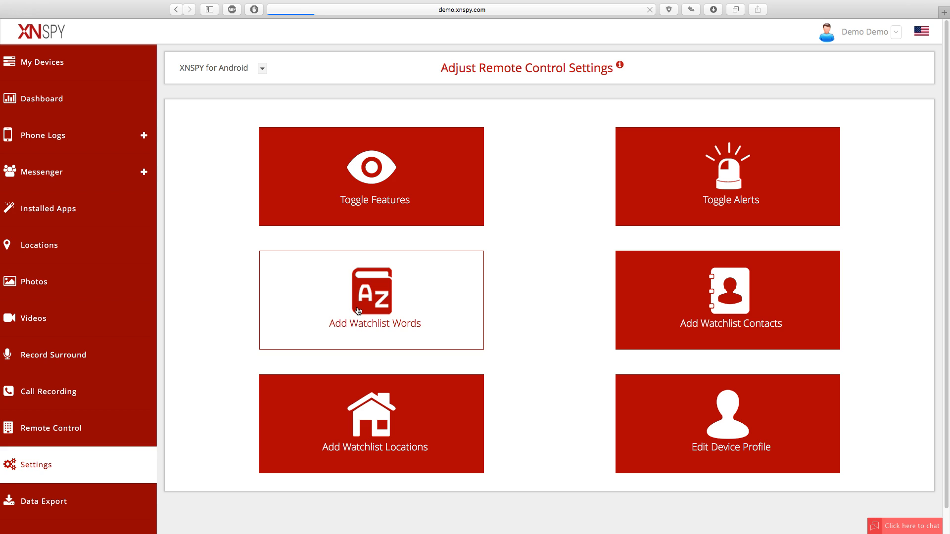
Add the word Test to the watchlist words and return to Settings
left_click(370, 299)
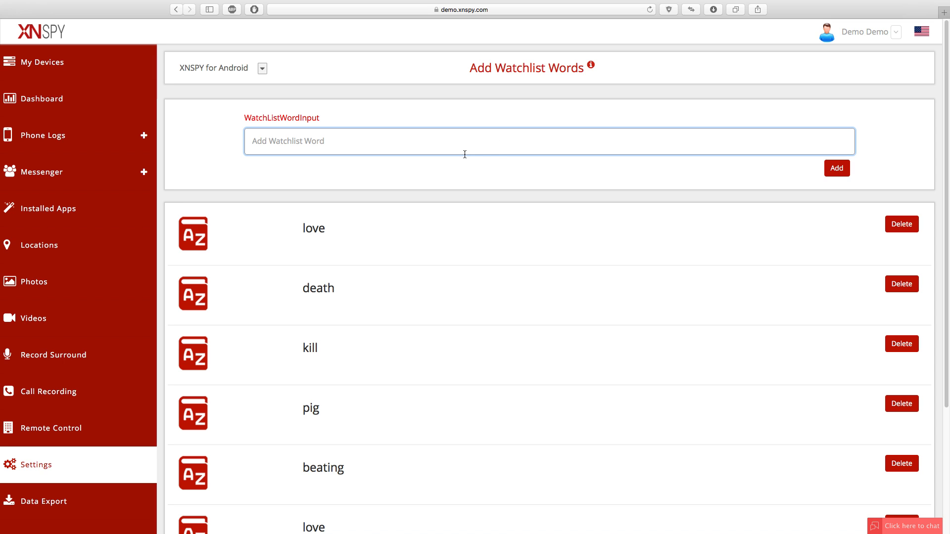
left_click(837, 168)
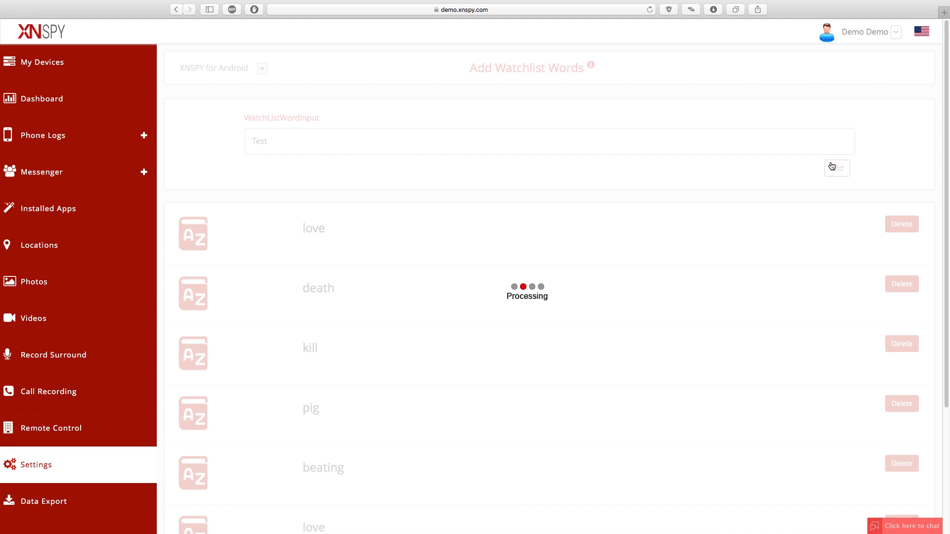
left_click(50, 428)
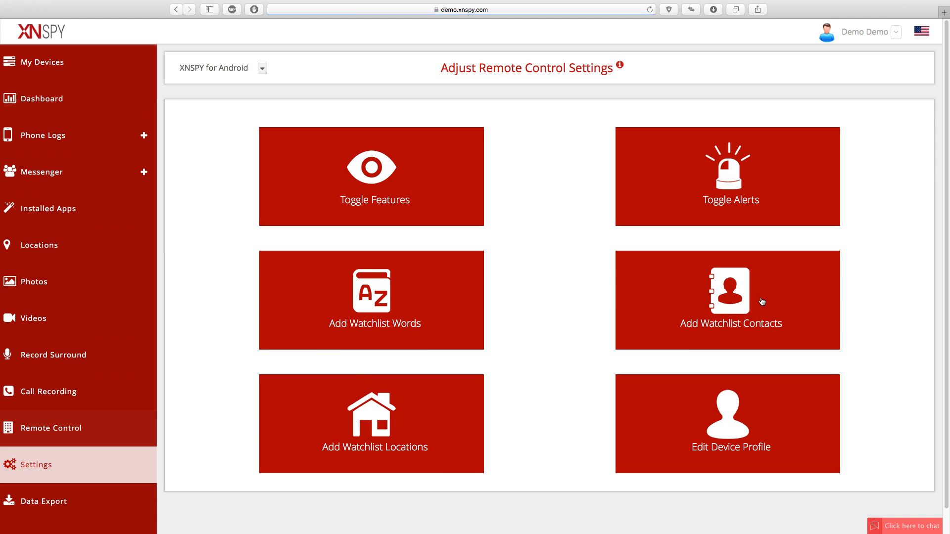
left_click(727, 300)
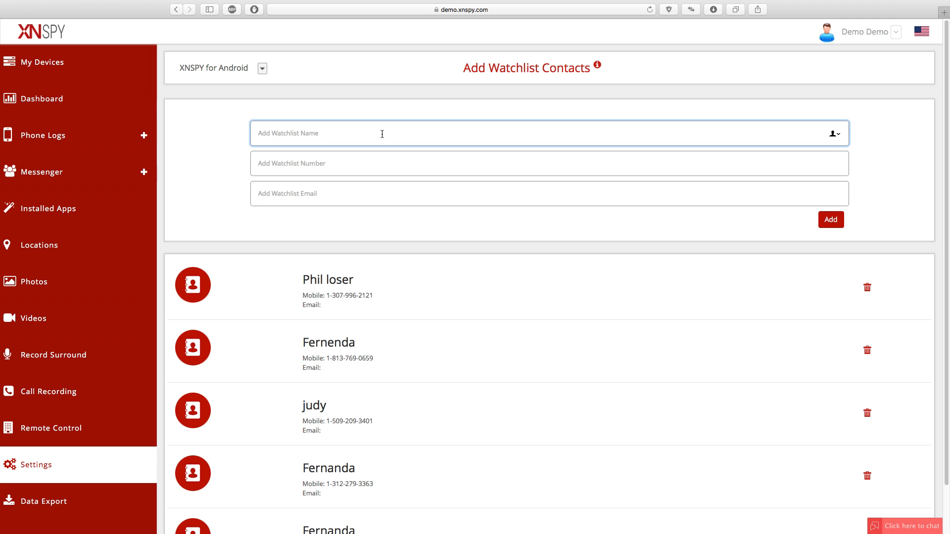
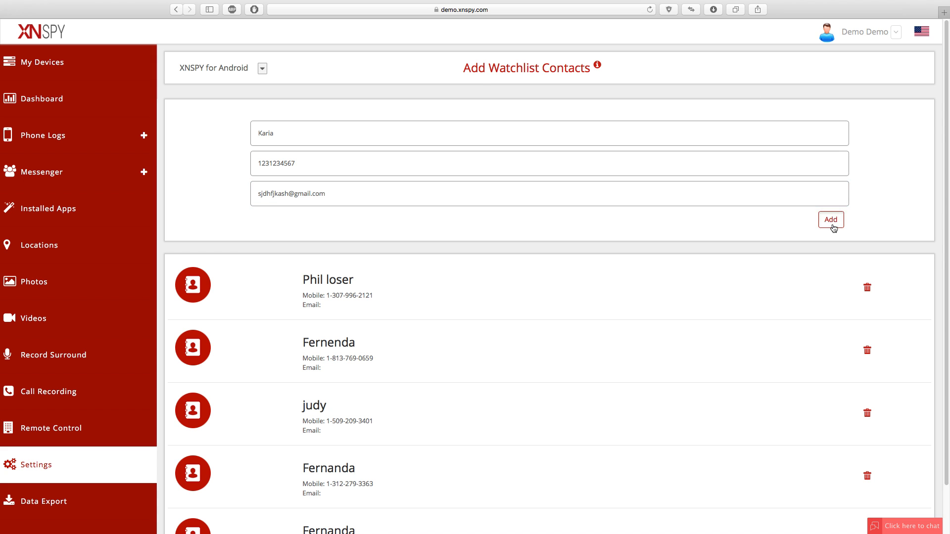
left_click(830, 220)
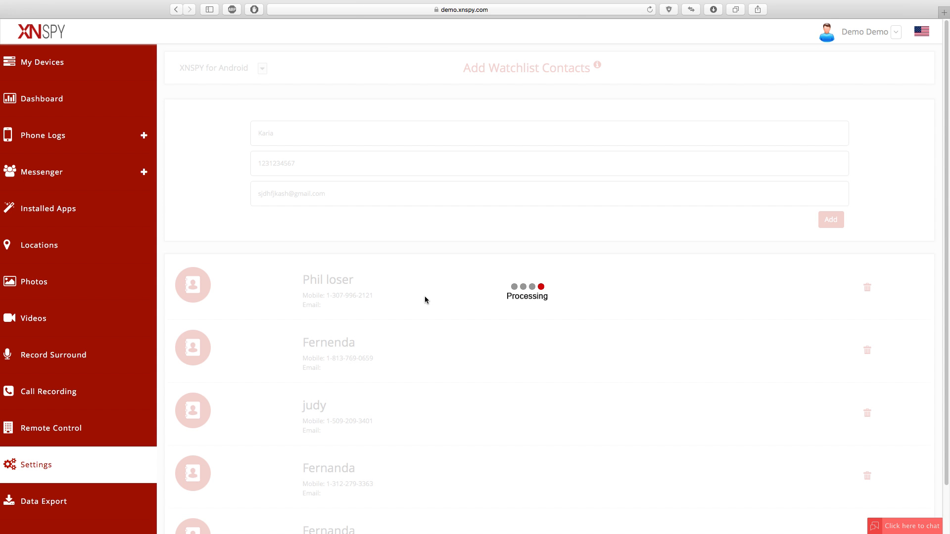